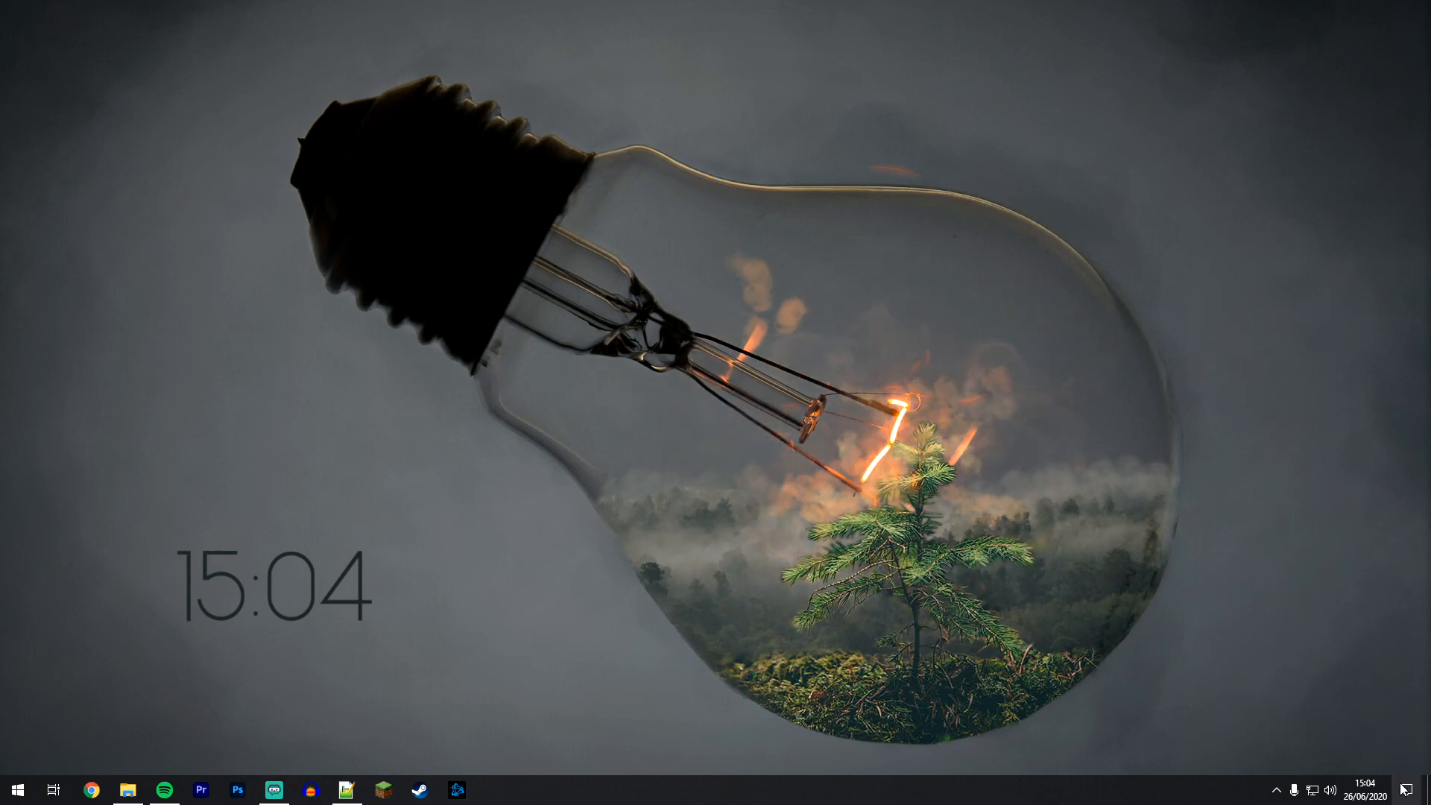
Step: Open Windows Settings via All settings in the Action Center
{"action": "left_click", "coordinate": [1408, 790]}
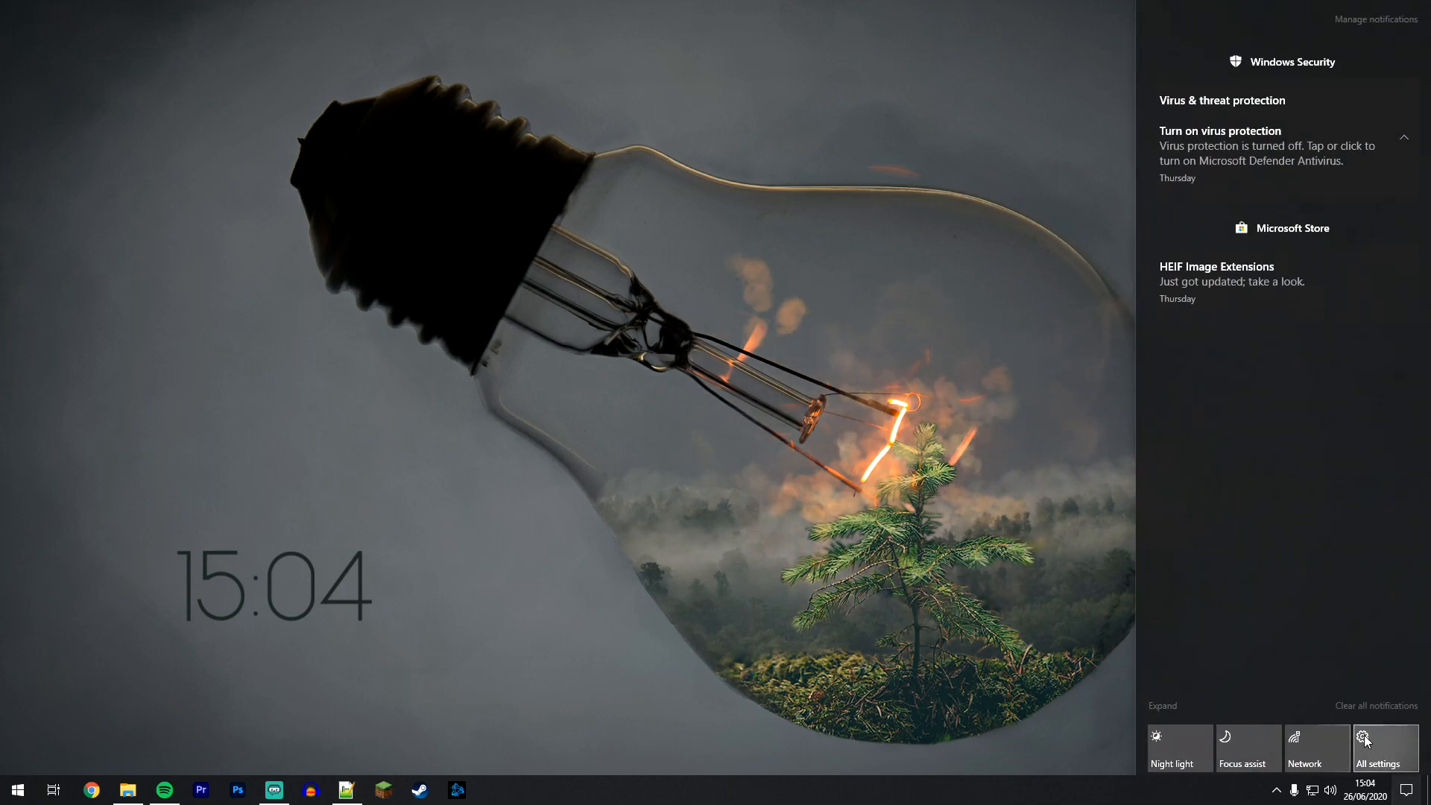
{"action": "left_click", "coordinate": [1380, 743]}
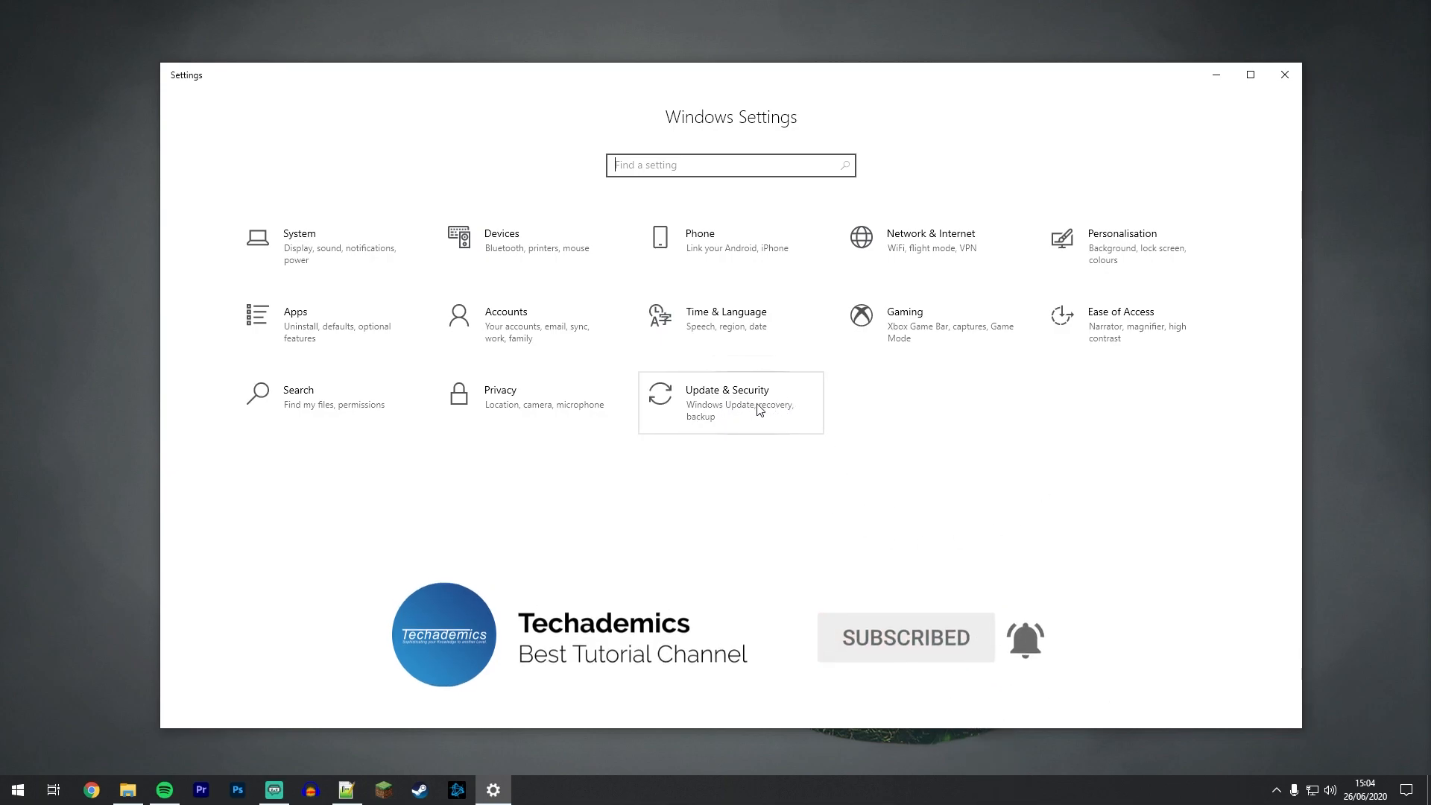
Step: Go to Update & Security and run Check for updates
{"action": "left_click", "coordinate": [731, 403]}
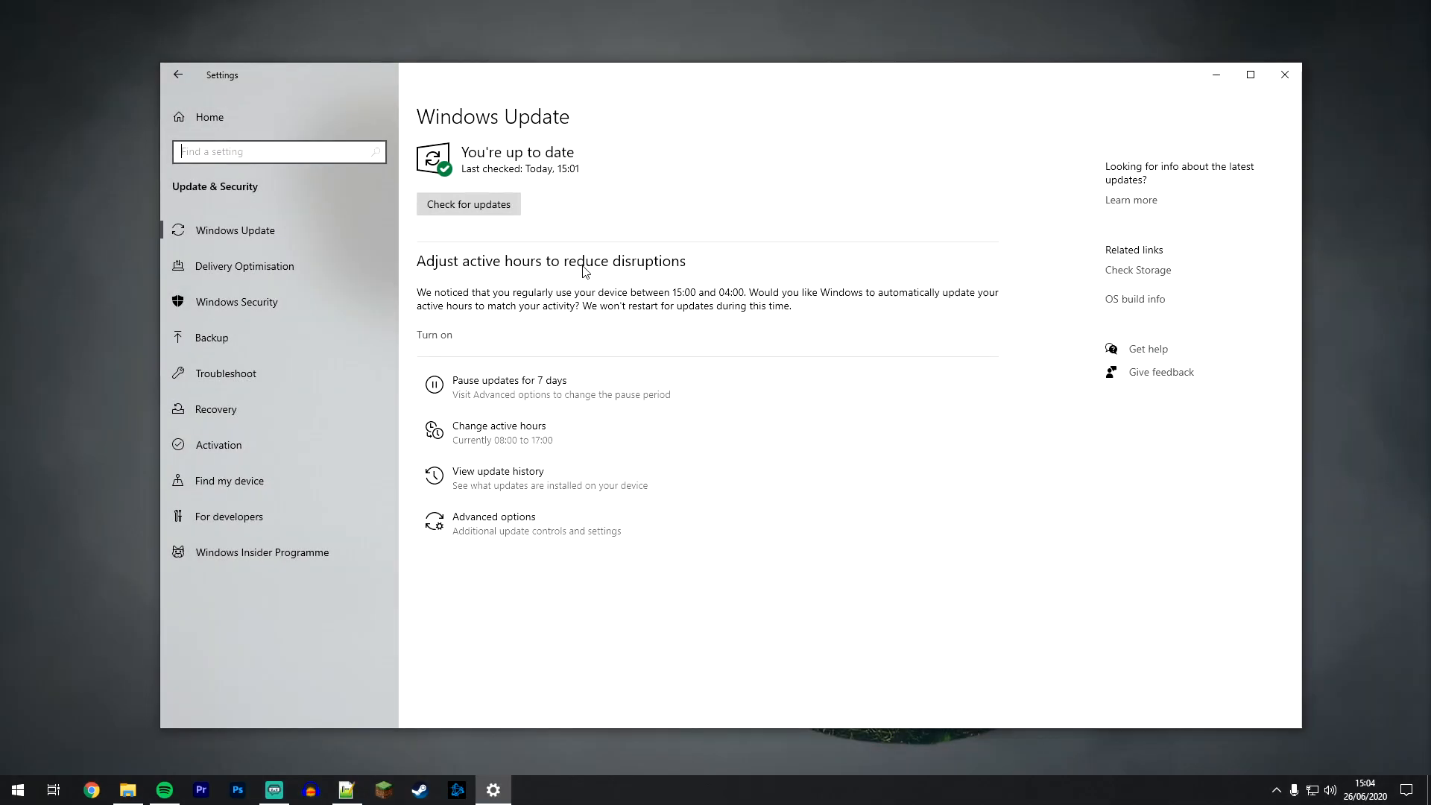
{"action": "left_click", "coordinate": [467, 203]}
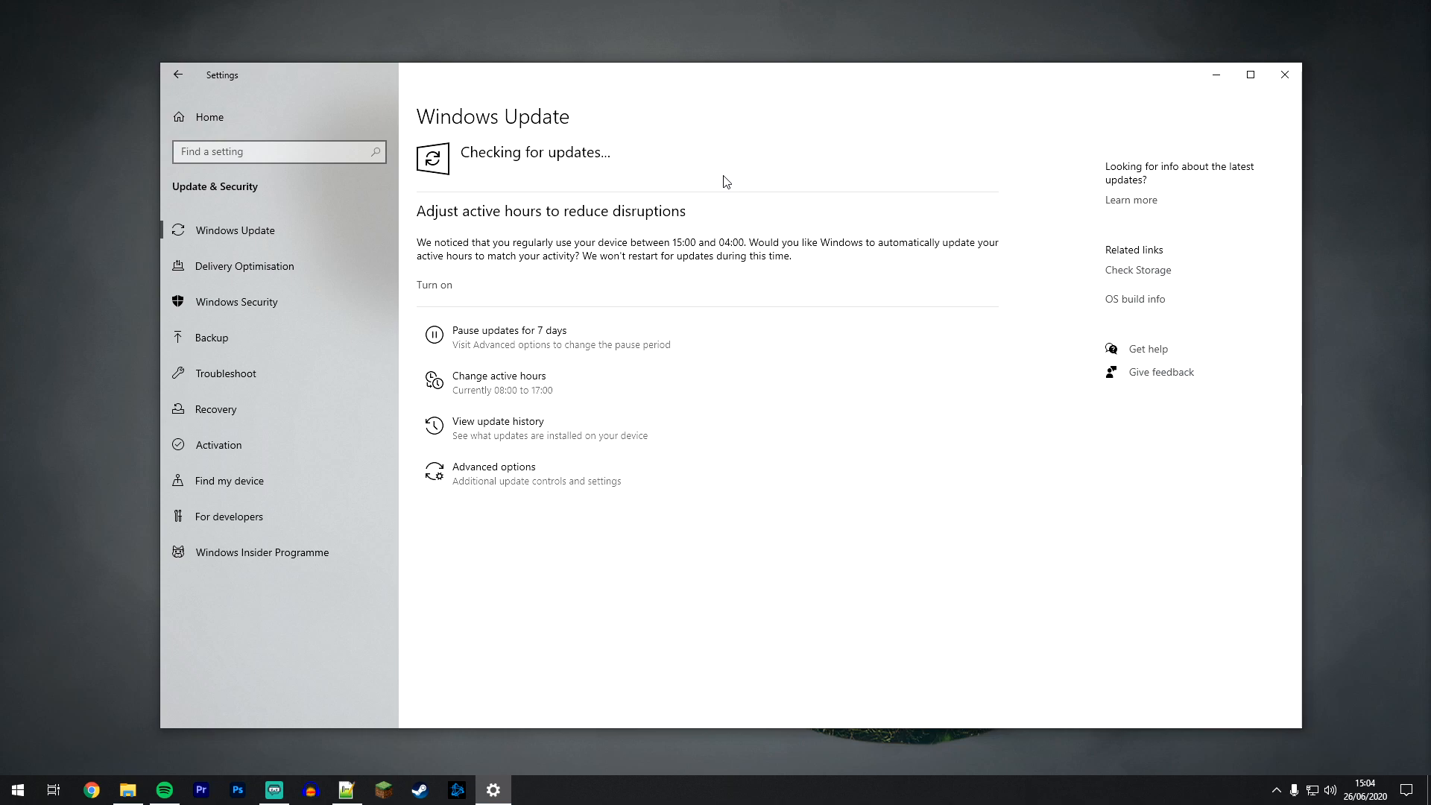
{"action": "mouse_move", "coordinate": [1161, 301]}
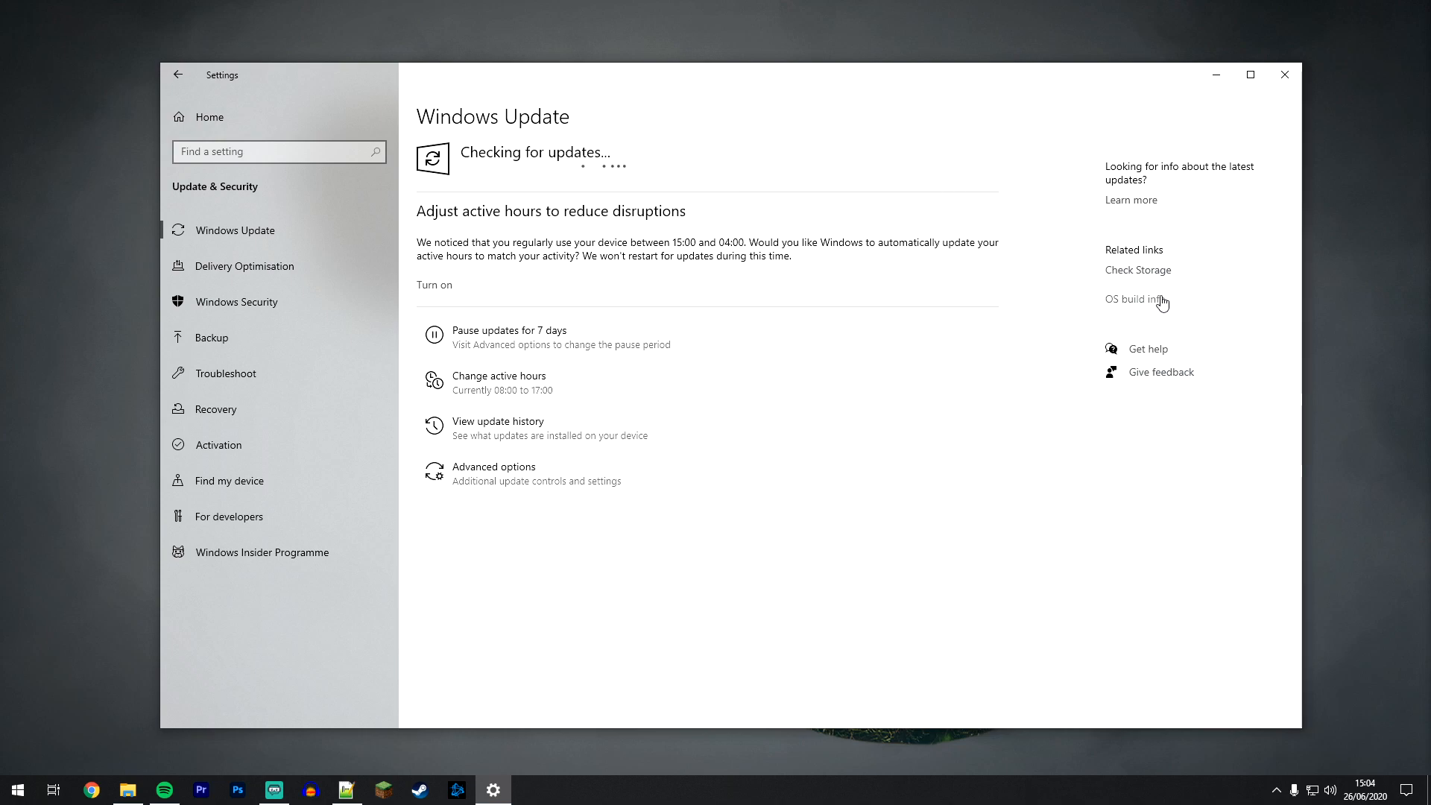
Step: View the About page's Windows specifications (version 2004), then close Settings
{"action": "left_click", "coordinate": [1131, 299]}
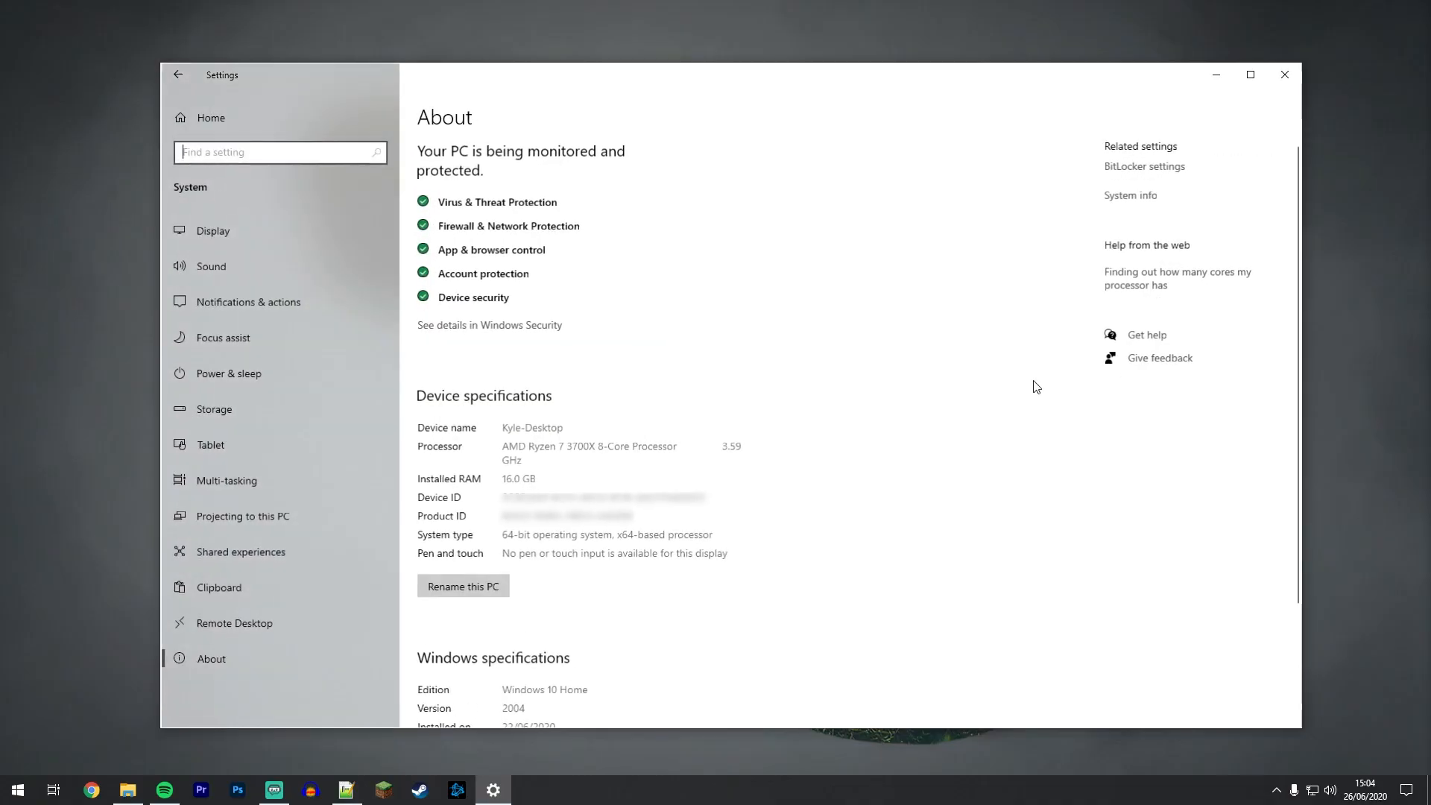
{"action": "scroll", "scroll_direction": "down", "scroll_amount": 3}
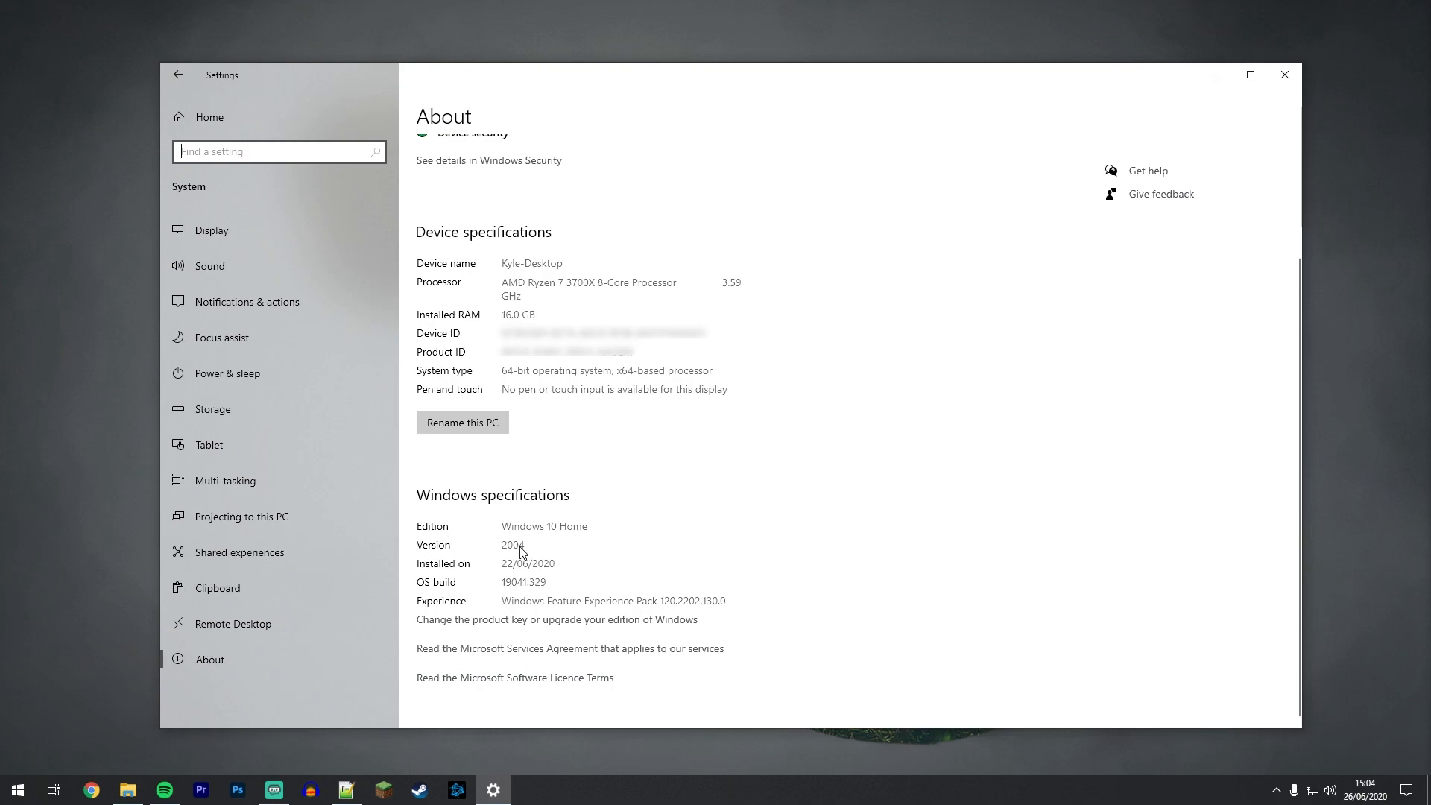
{"action": "mouse_move", "coordinate": [557, 551]}
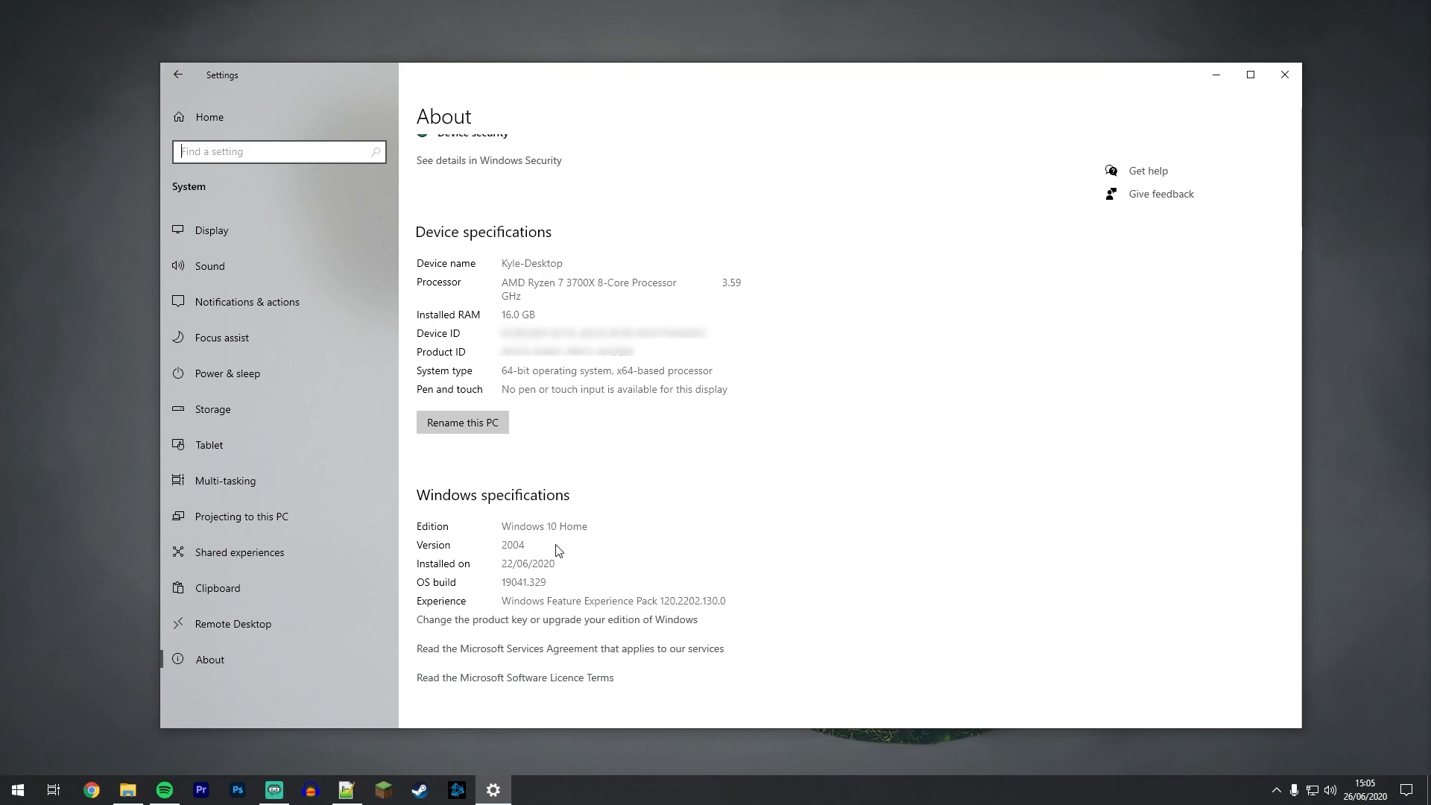
{"action": "left_click", "coordinate": [1284, 74]}
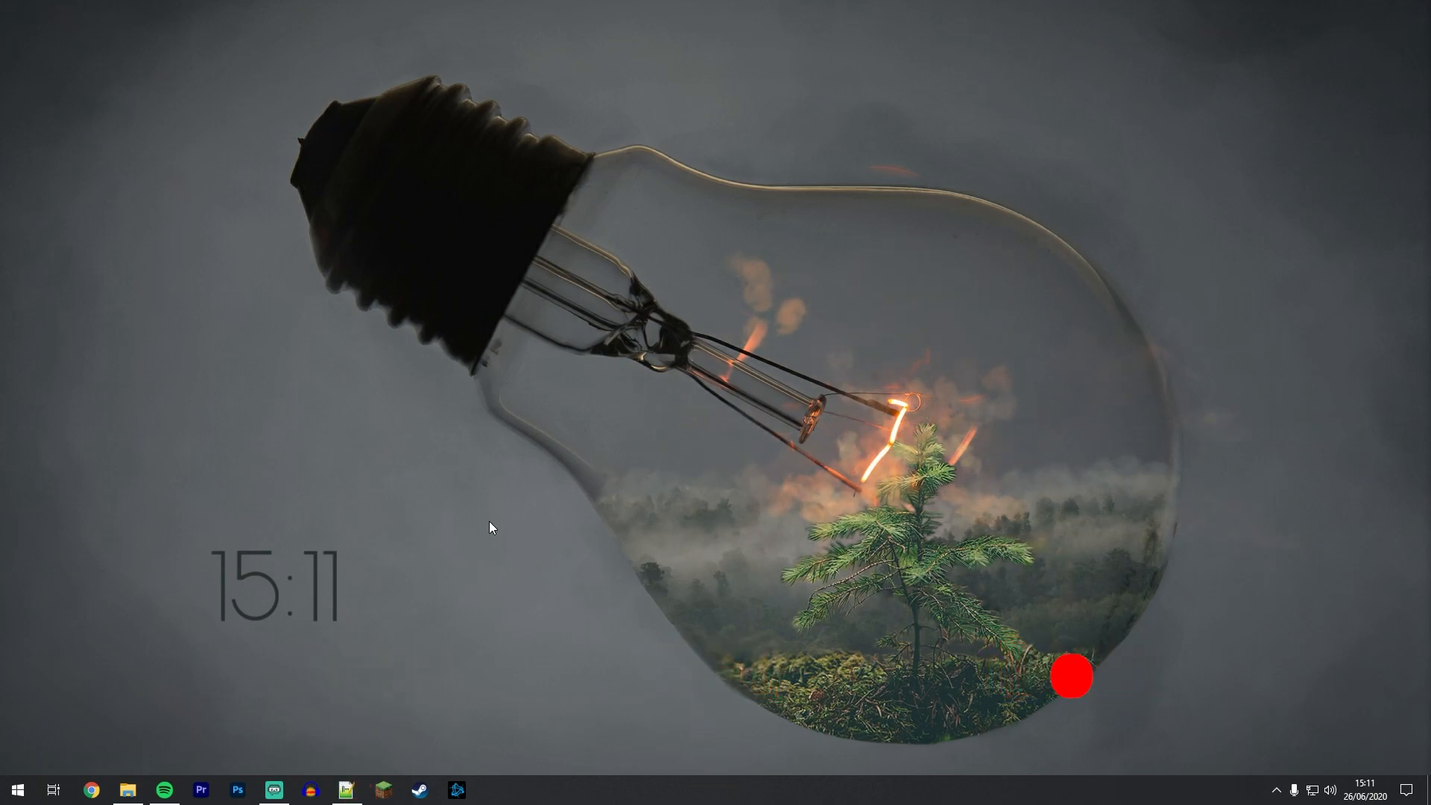
Step: Search the Start menu for 'graphics settings'
{"action": "left_click", "coordinate": [16, 789]}
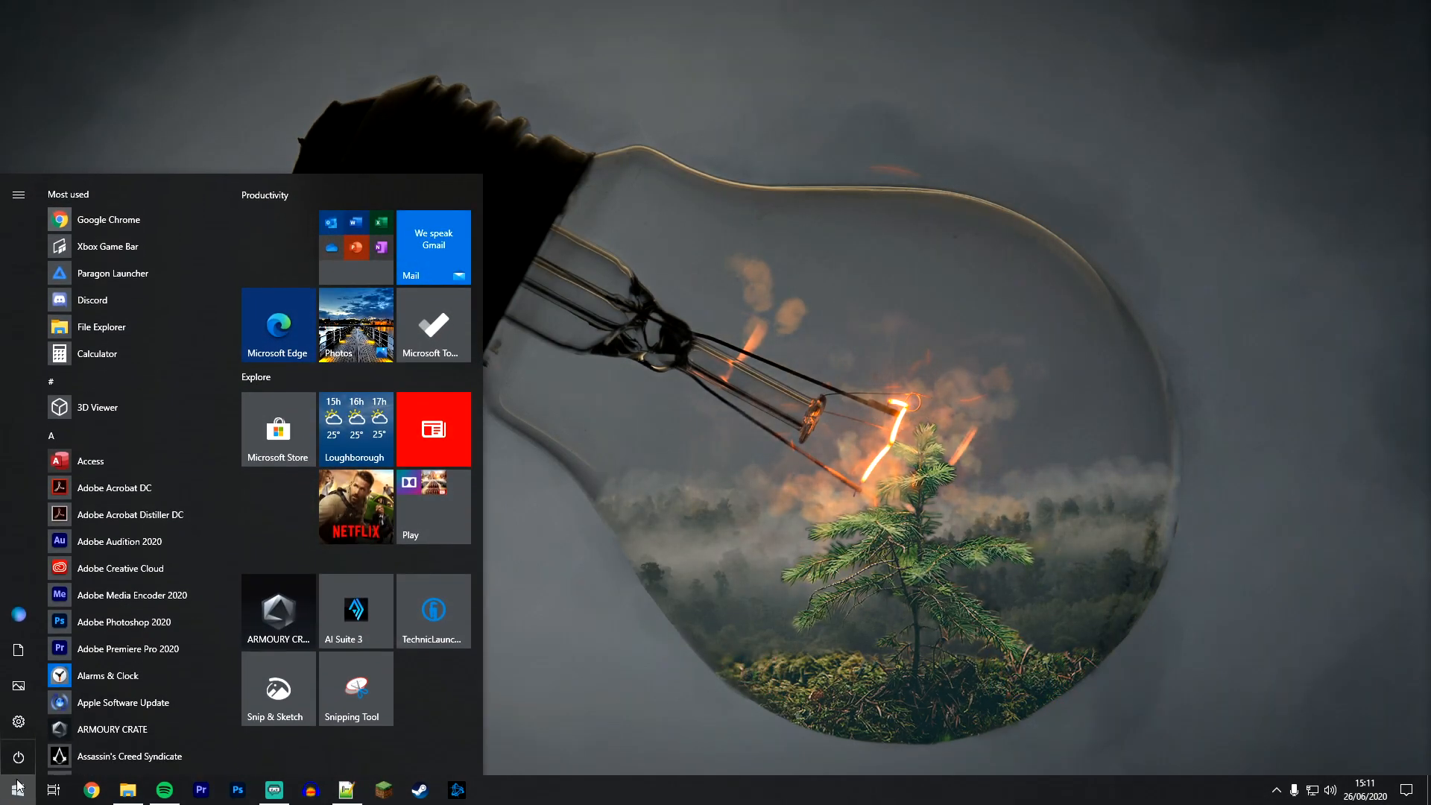
{"action": "type", "text": "graphics settings"}
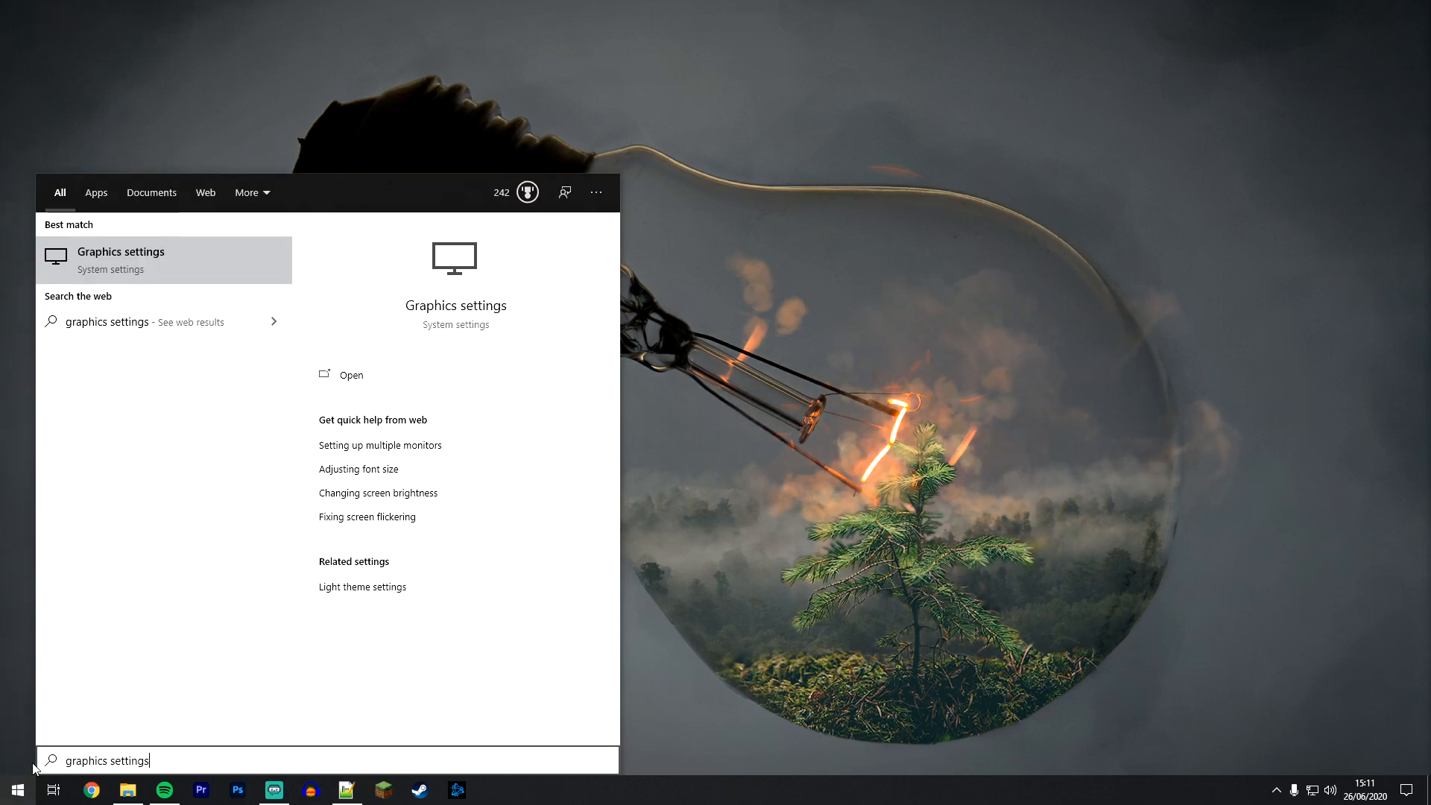
{"action": "mouse_move", "coordinate": [132, 269]}
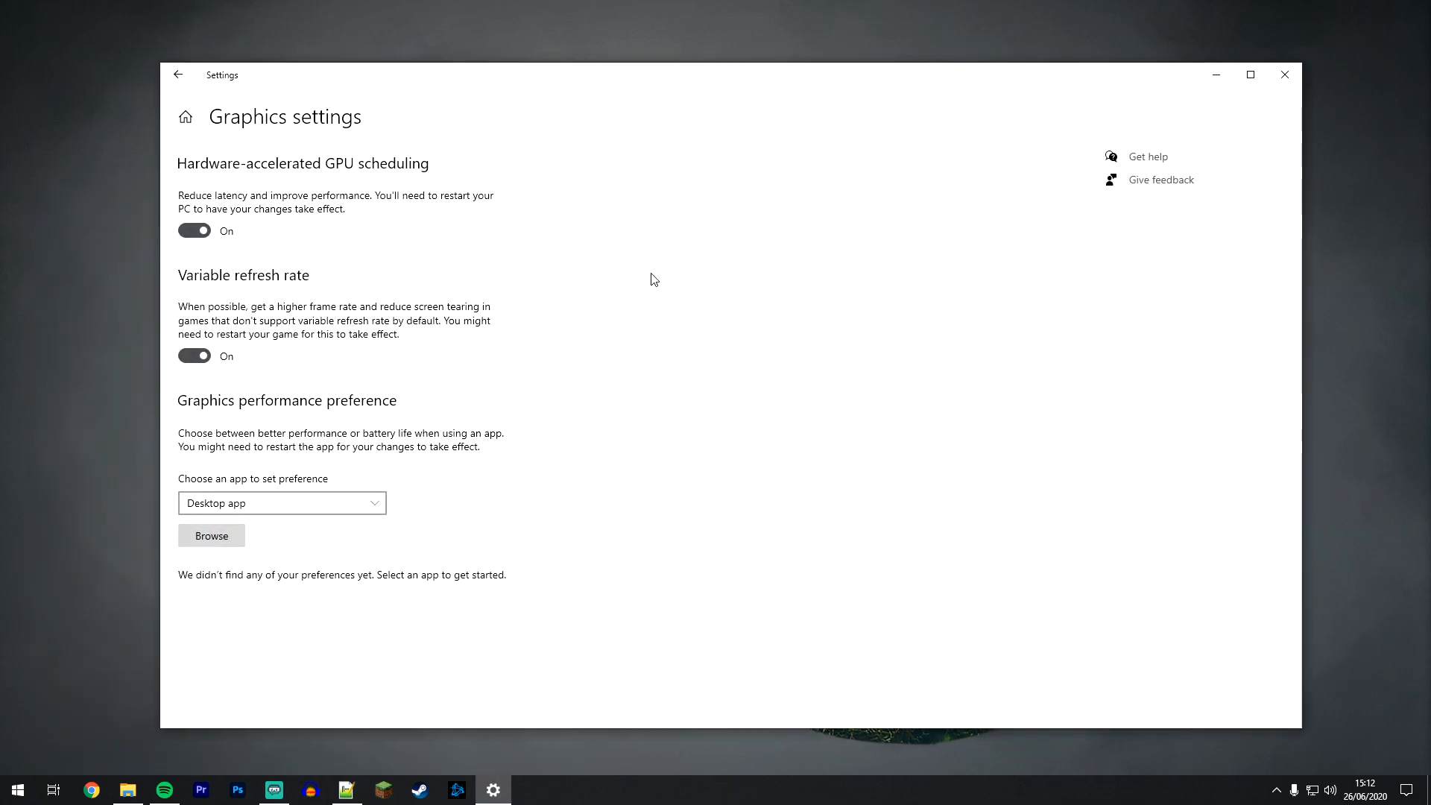
Step: Switch Hardware-accelerated GPU scheduling Off, bringing up the restart notice
{"action": "left_click", "coordinate": [194, 231]}
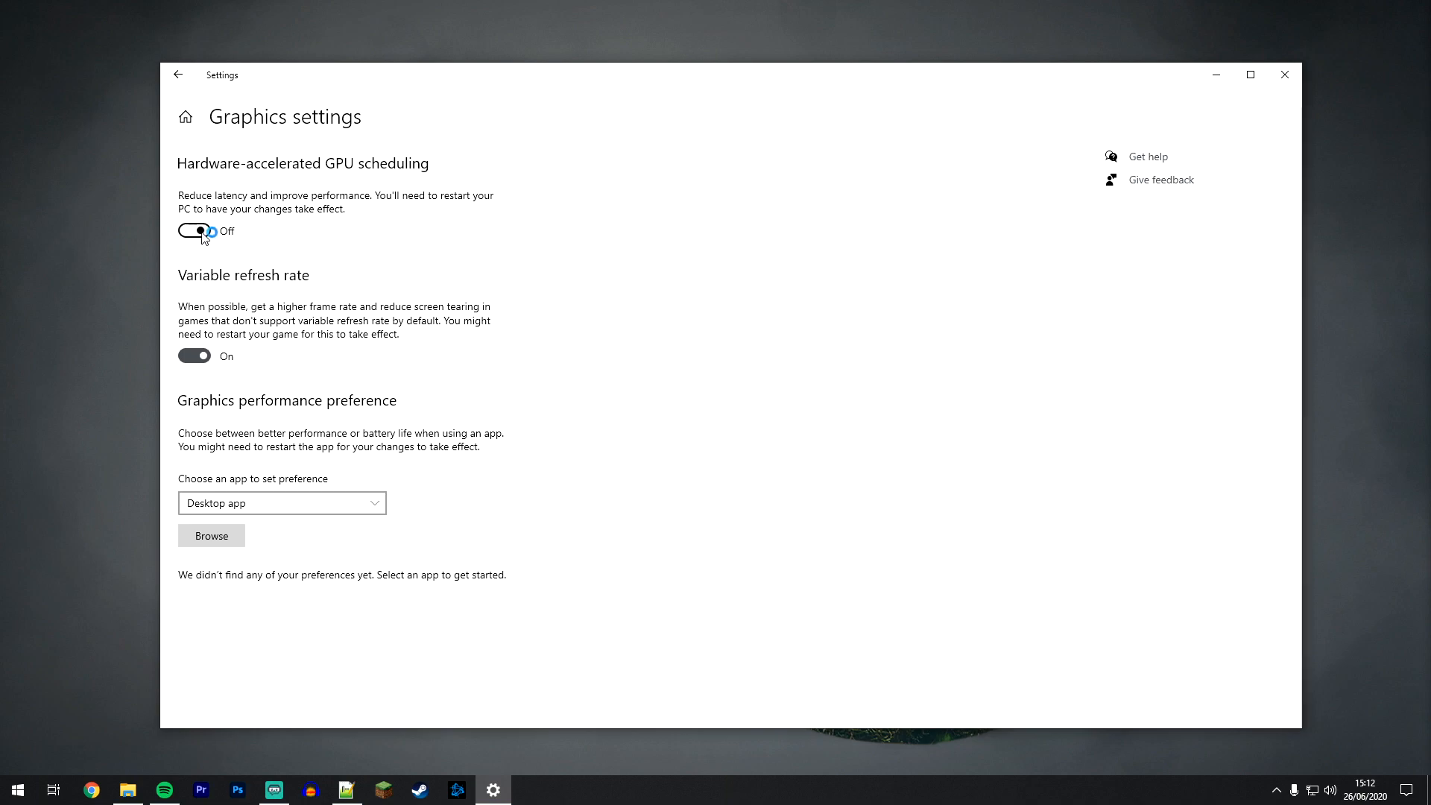
{"action": "left_click", "coordinate": [194, 230]}
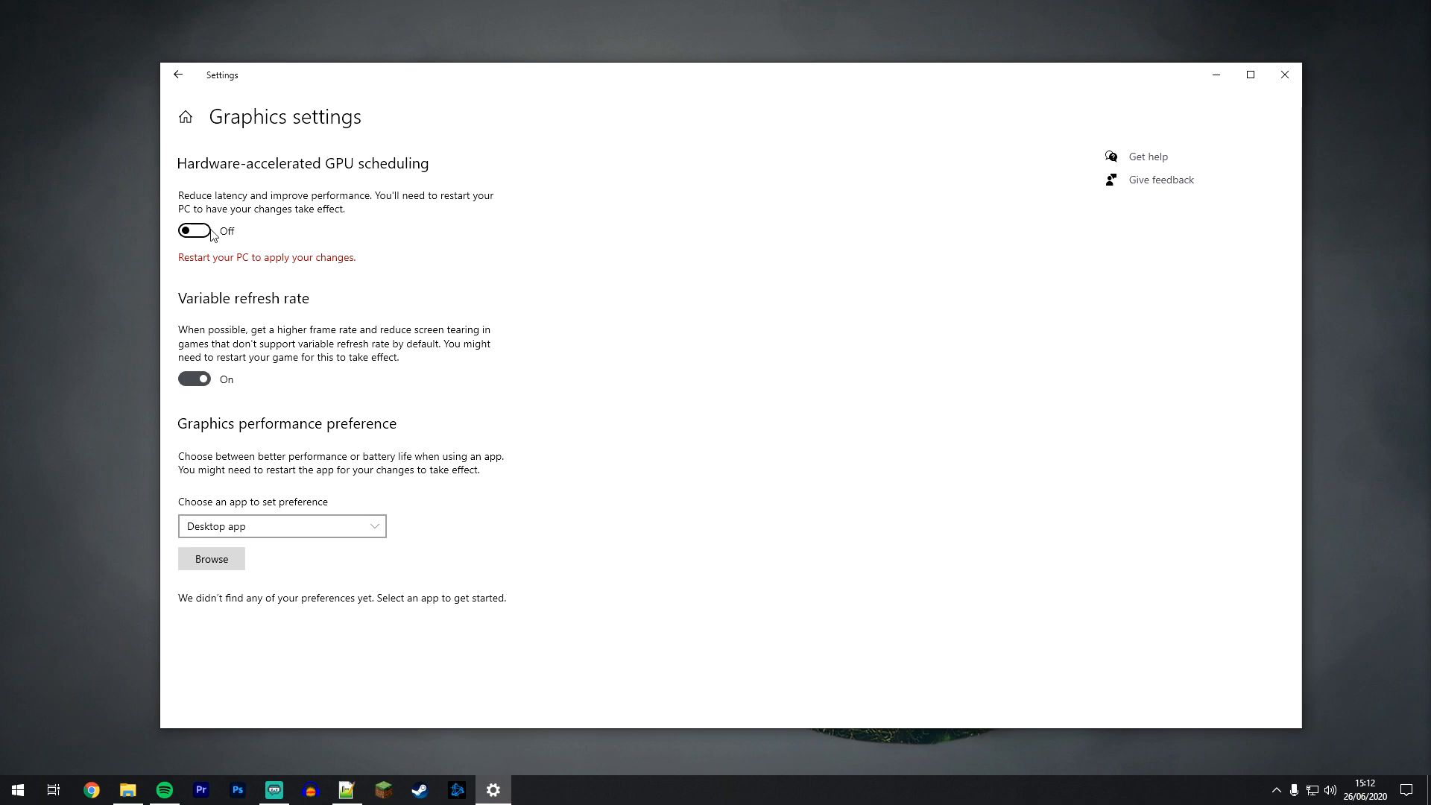
{"action": "mouse_move", "coordinate": [381, 253]}
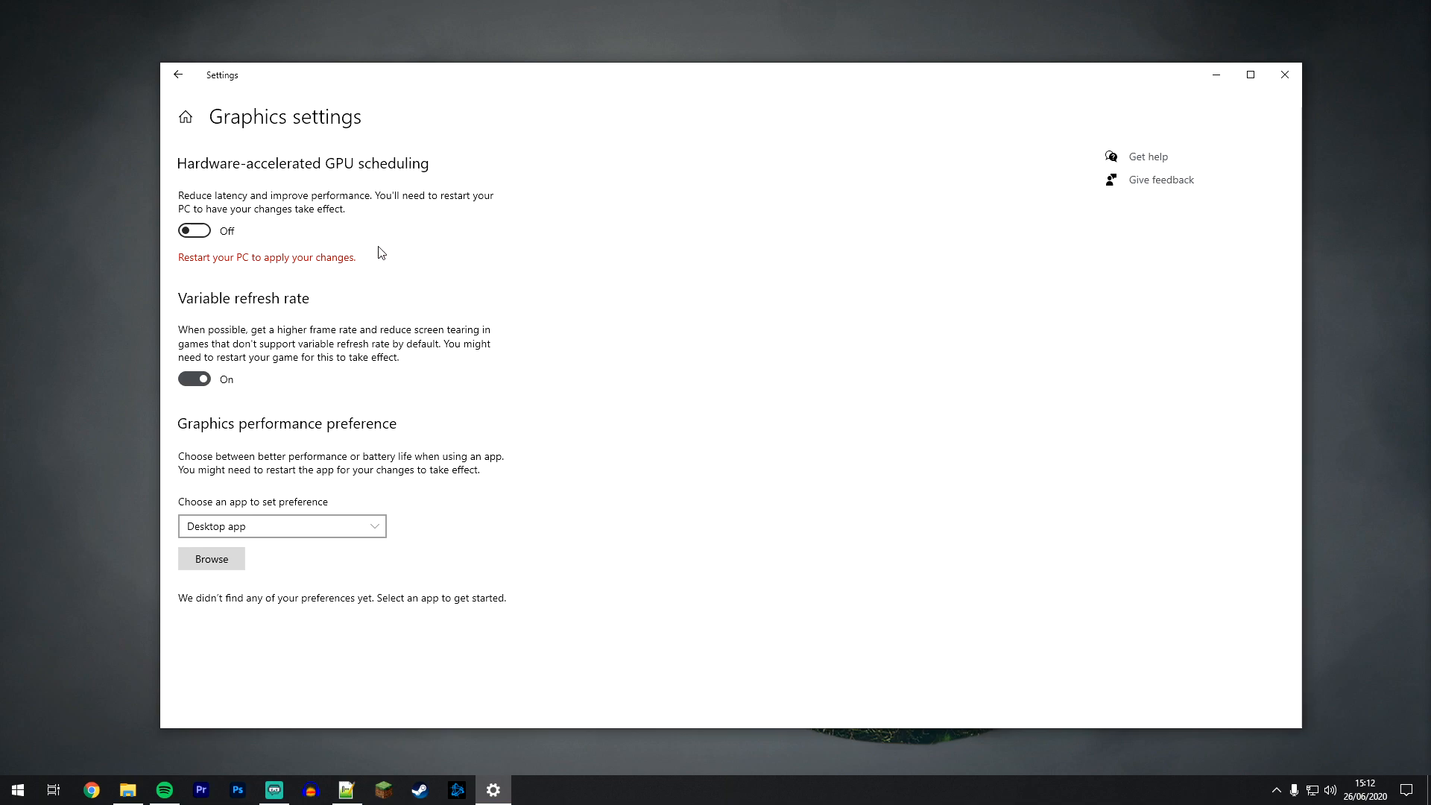
{"action": "mouse_move", "coordinate": [718, 304]}
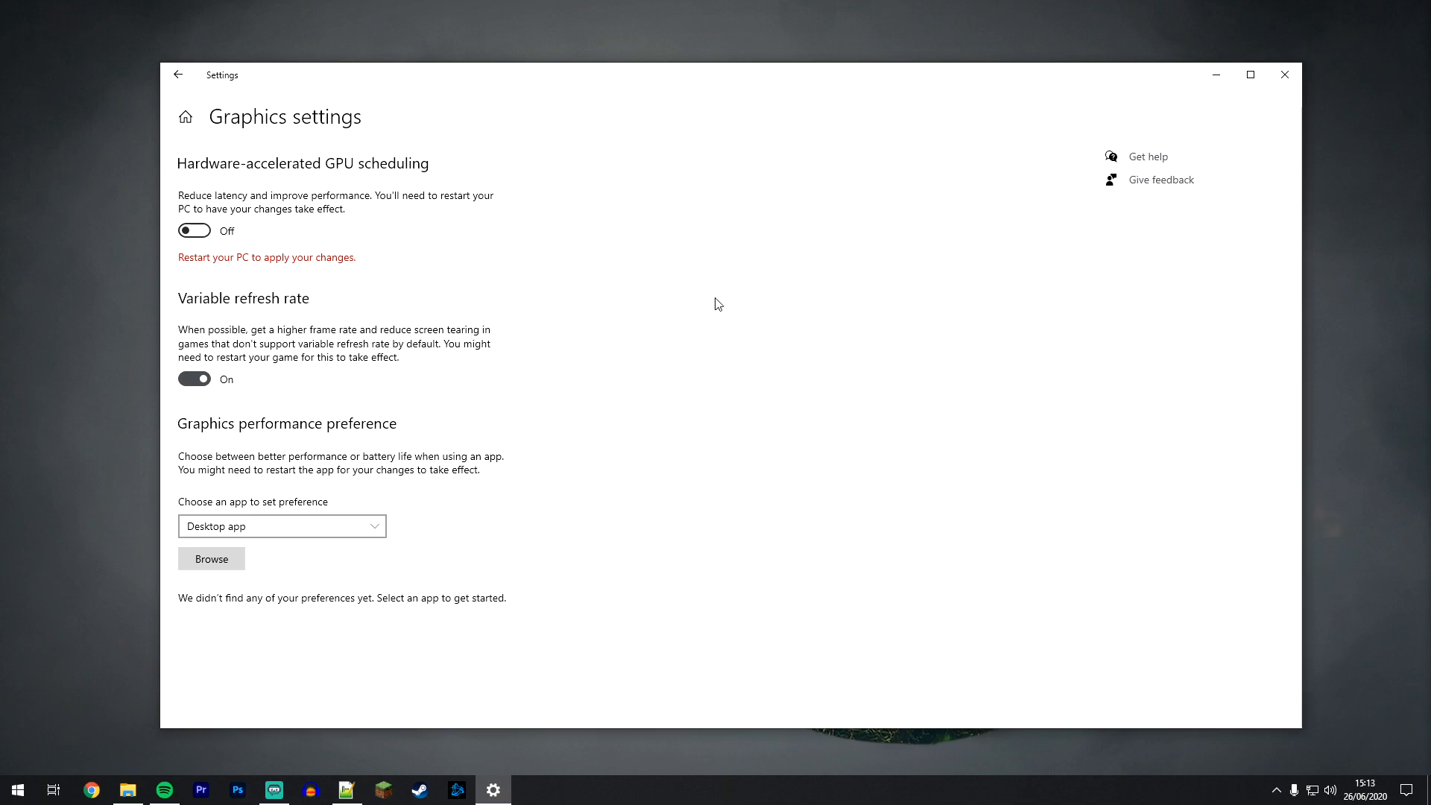